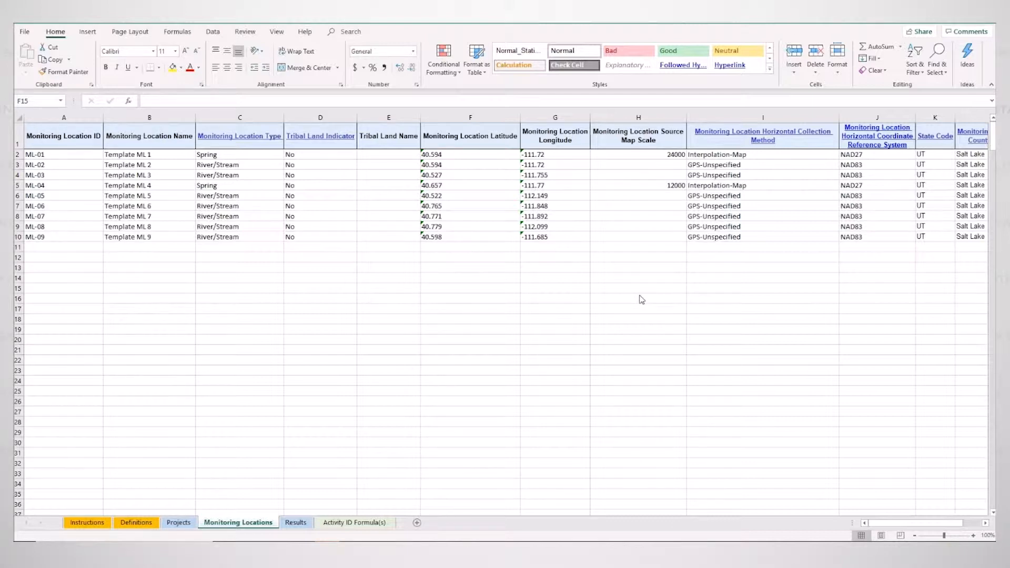
# Step: Open the Import Monitoring Locations page from the Import & Submit menu
pyautogui.click(63, 226)
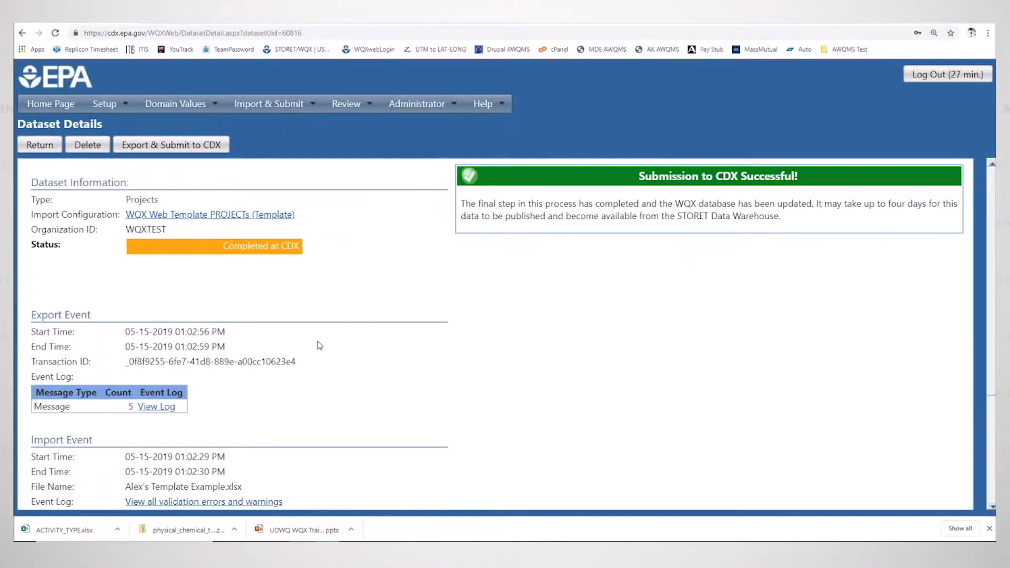
pyautogui.moveTo(273, 155)
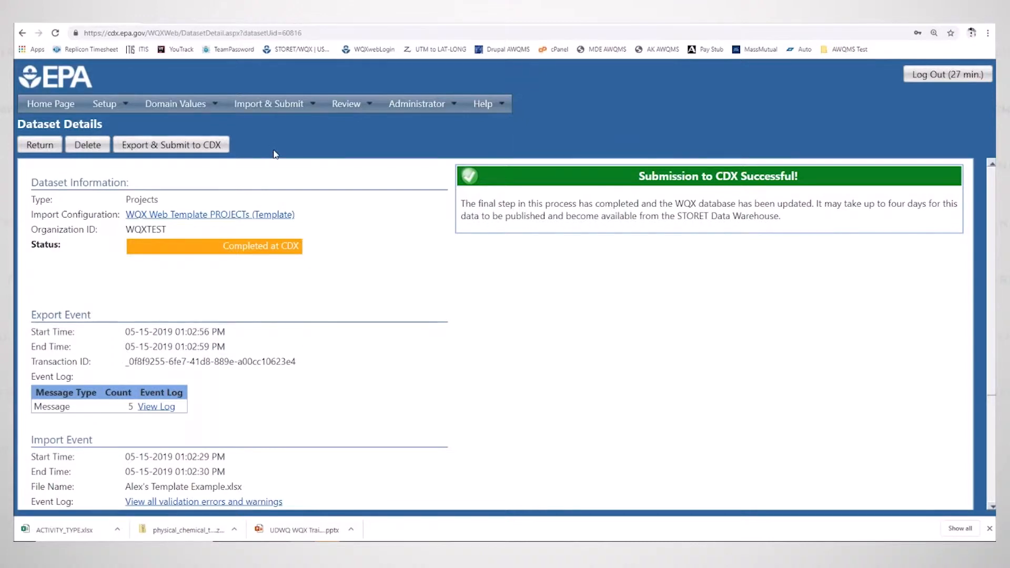
pyautogui.click(268, 103)
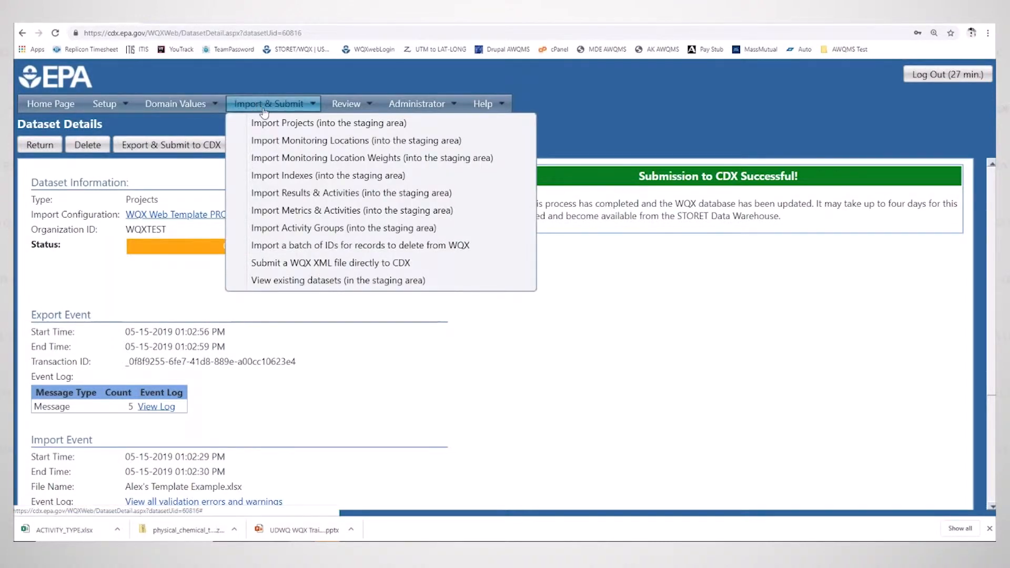
pyautogui.moveTo(328, 123)
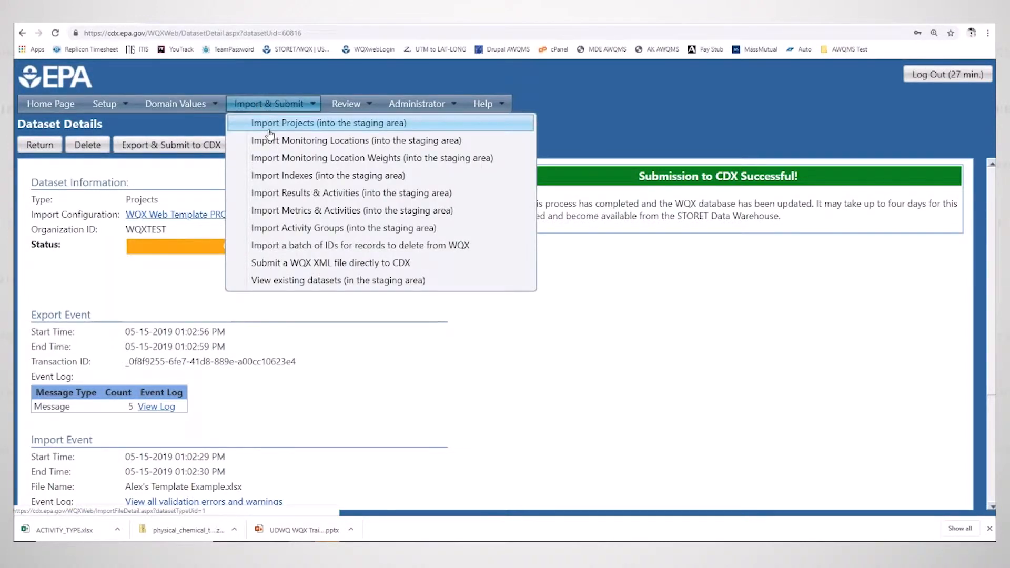
pyautogui.moveTo(312, 123)
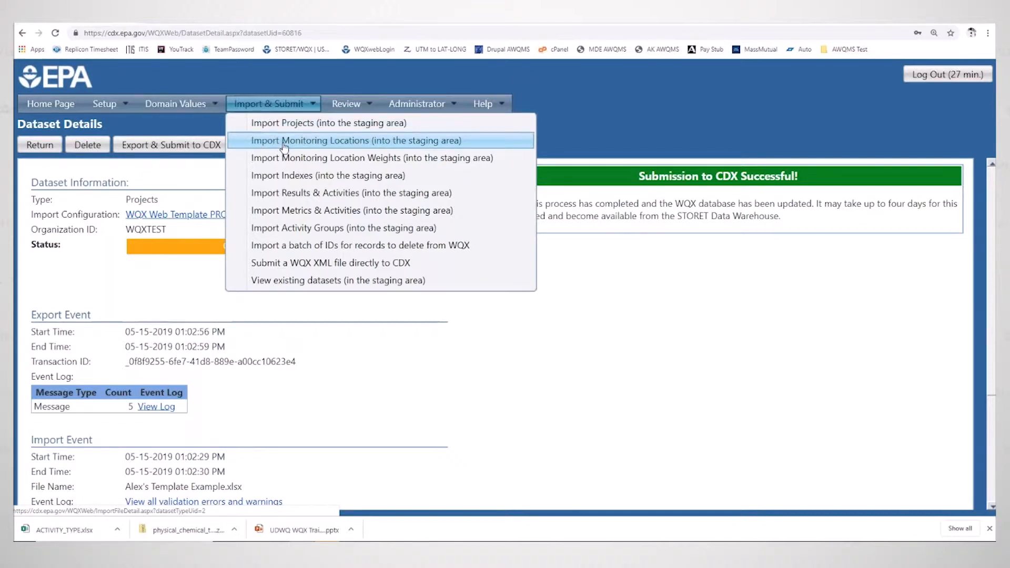
pyautogui.click(355, 141)
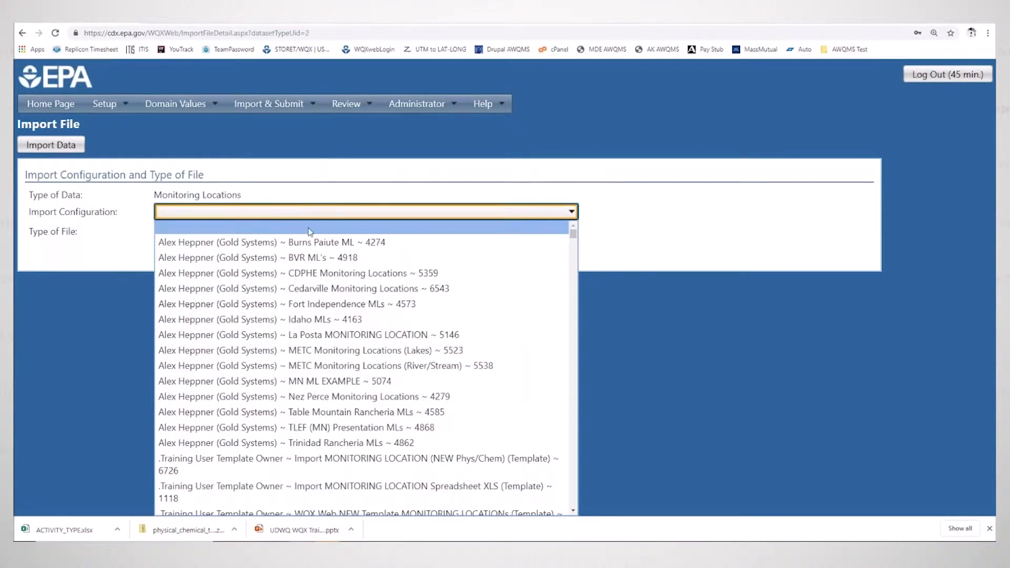
# Step: Select the WQX Web NEW Template MONITORING LOCATIONs (Template) import configuration
pyautogui.scroll(-3)
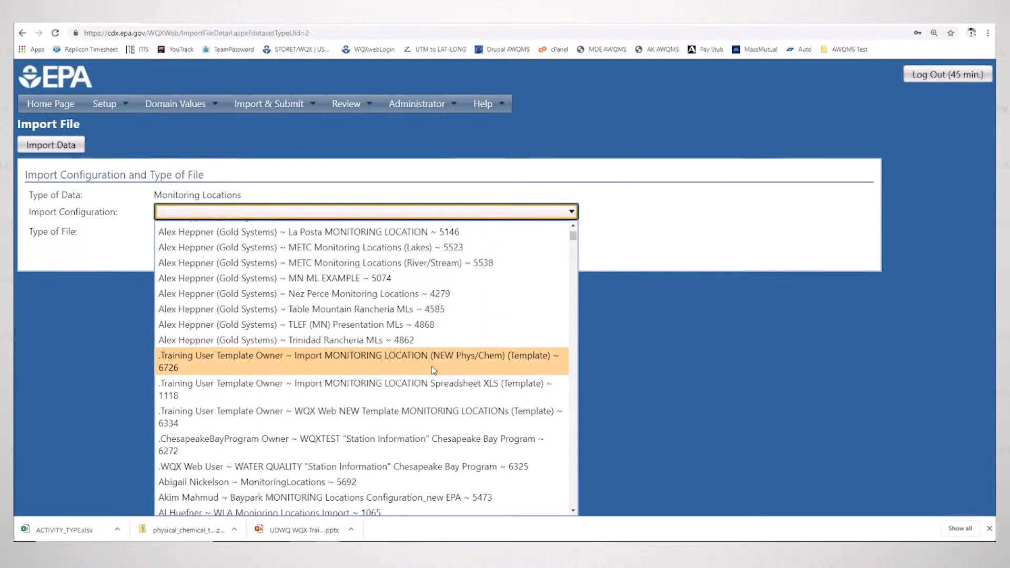
pyautogui.click(361, 417)
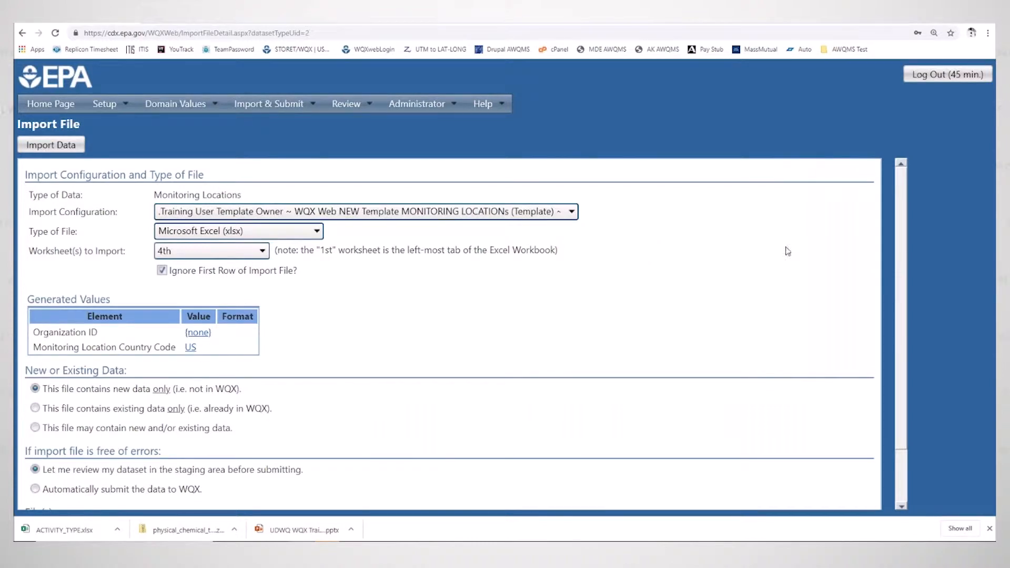
pyautogui.moveTo(779, 272)
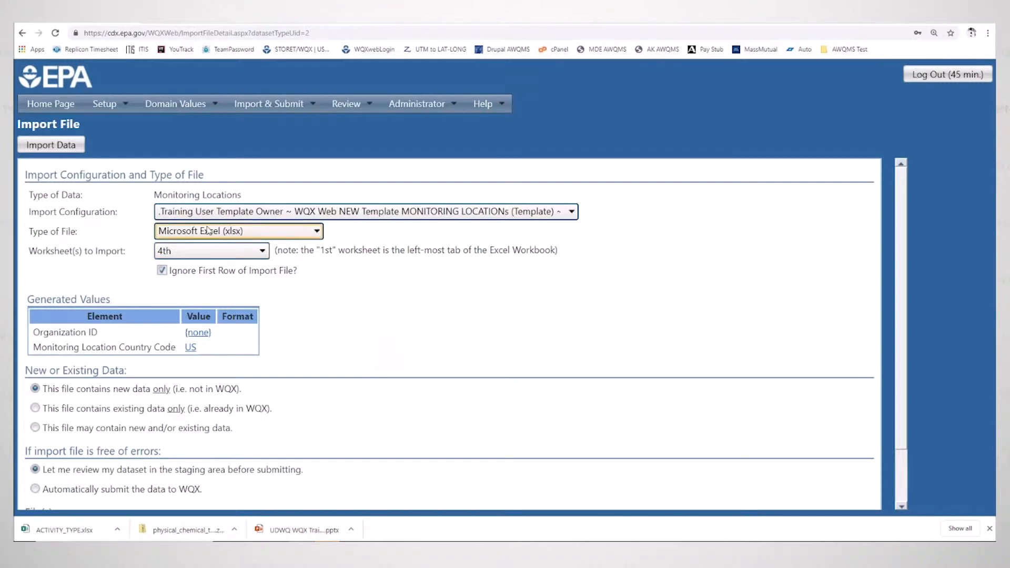
pyautogui.scroll(-3)
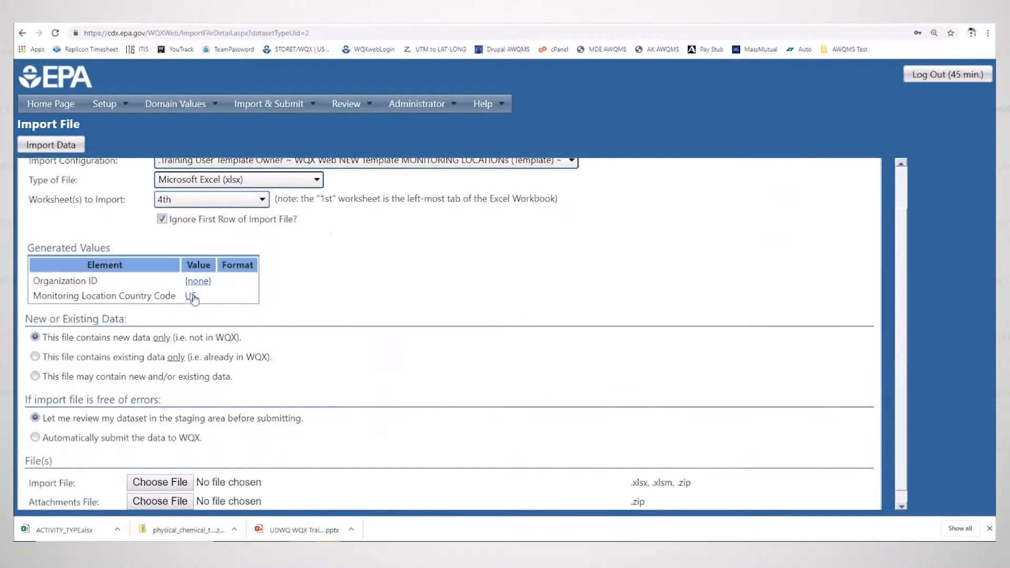
# Step: Pick WQXTEST from the organization list as the generated Organization ID
pyautogui.click(198, 281)
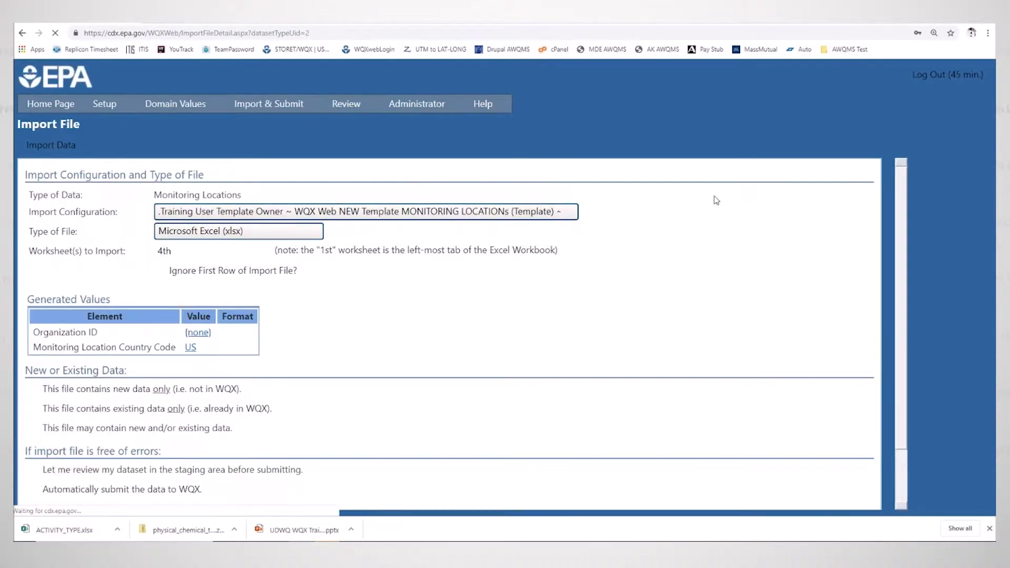
pyautogui.click(198, 331)
pyautogui.write('wqxtes')
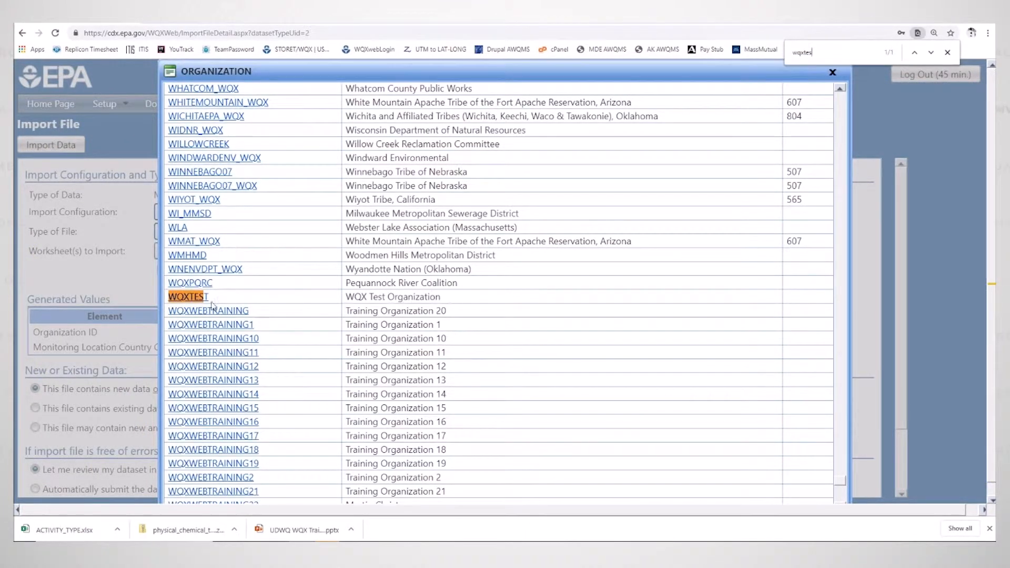
pyautogui.click(187, 296)
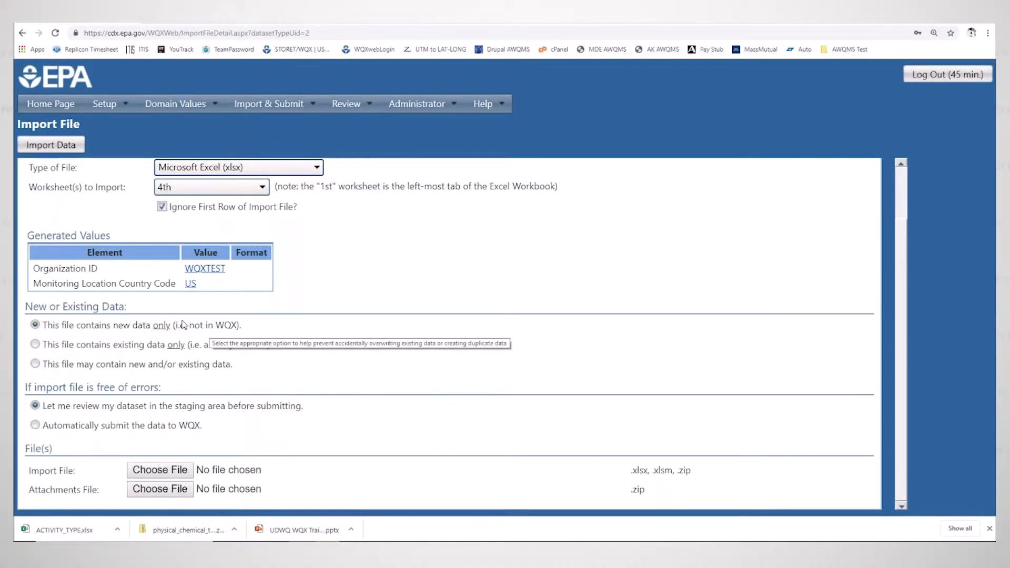
pyautogui.moveTo(148, 335)
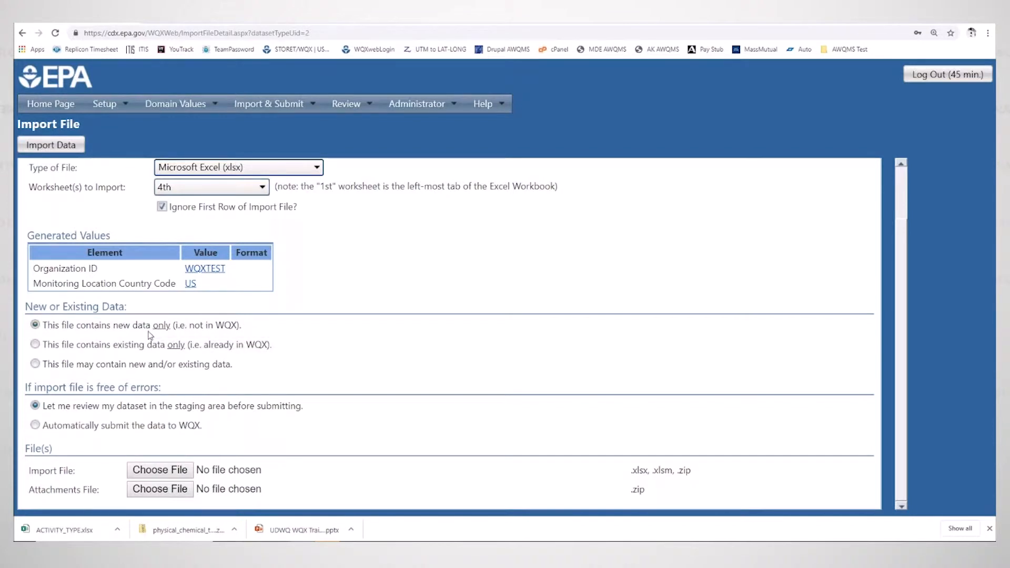
# Step: Attach the template example workbook from the Desktop as the import file
pyautogui.click(160, 469)
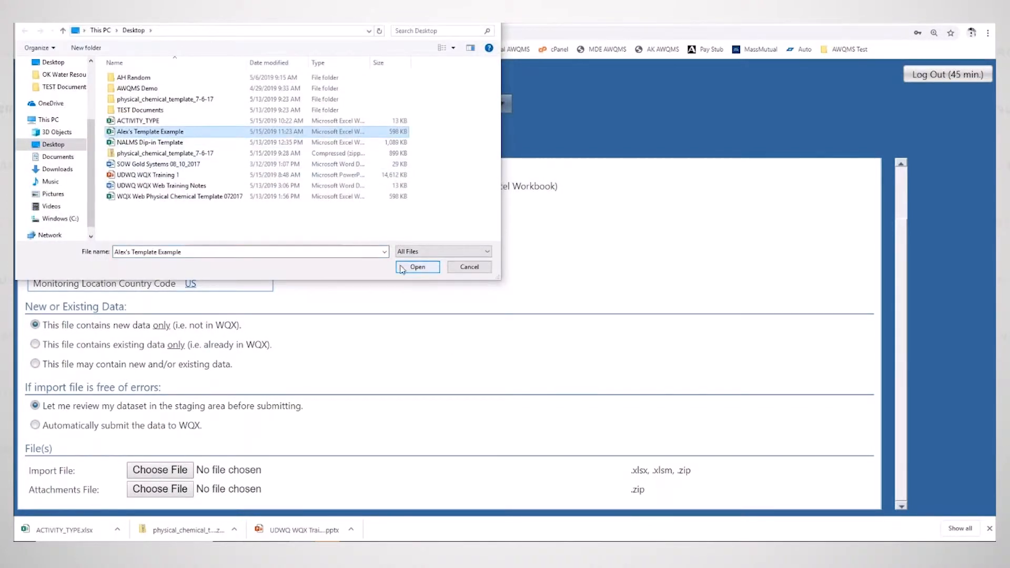
pyautogui.click(417, 267)
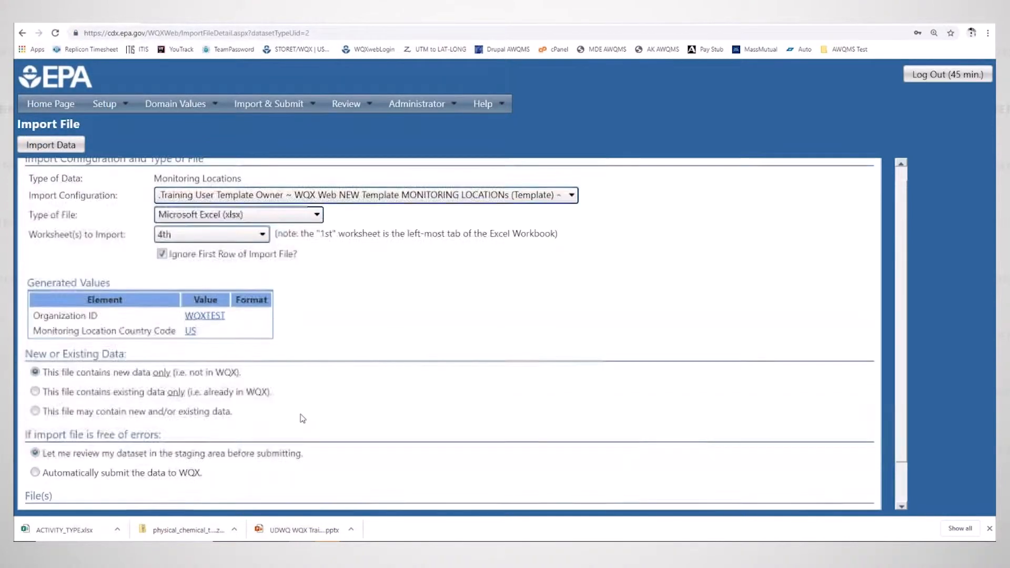
pyautogui.scroll(3)
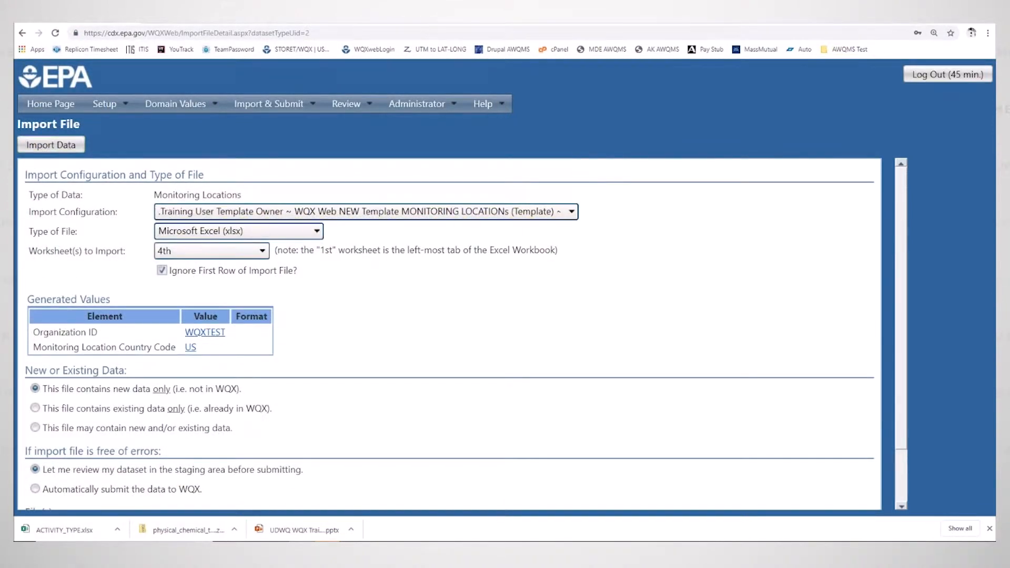
pyautogui.scroll(-3)
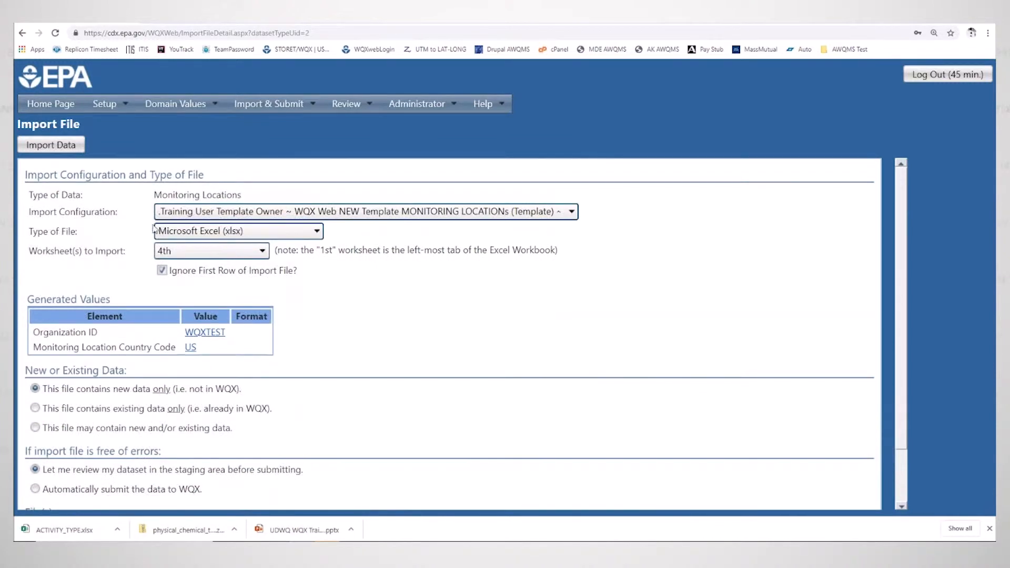
# Step: Import the file into staging, confirming deletion of existing same-name datasets
pyautogui.click(51, 144)
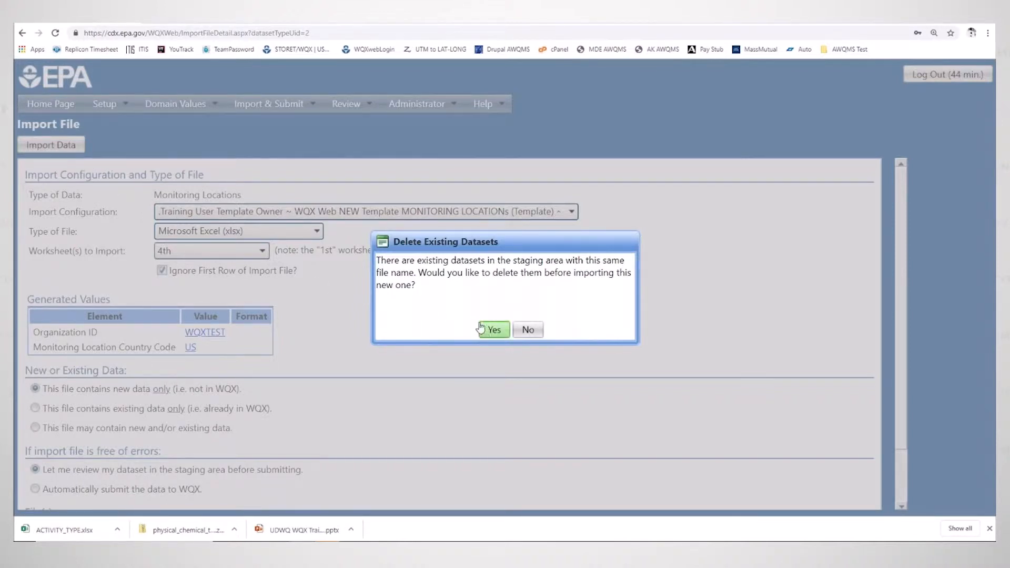
pyautogui.moveTo(499, 297)
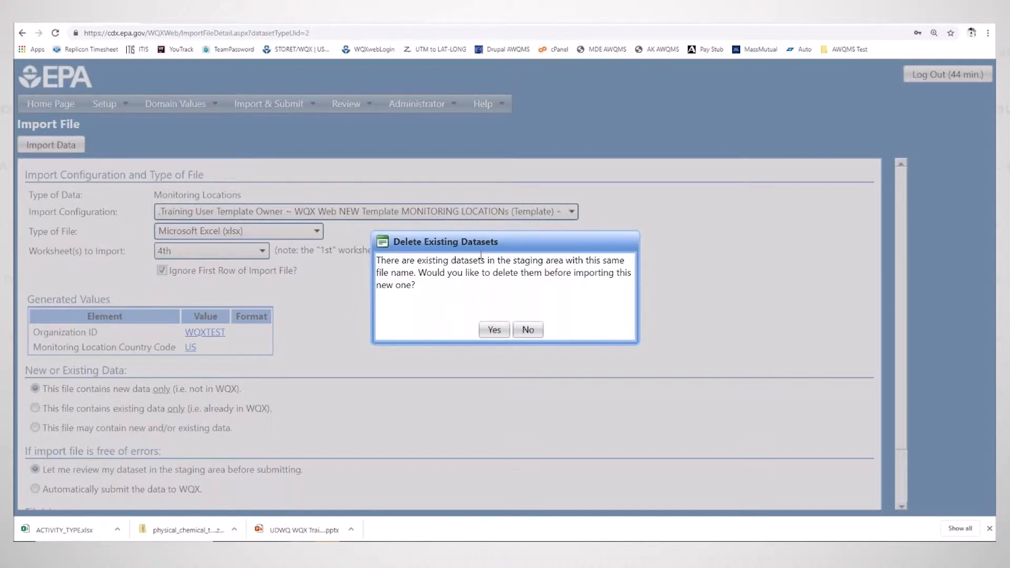
pyautogui.moveTo(469, 298)
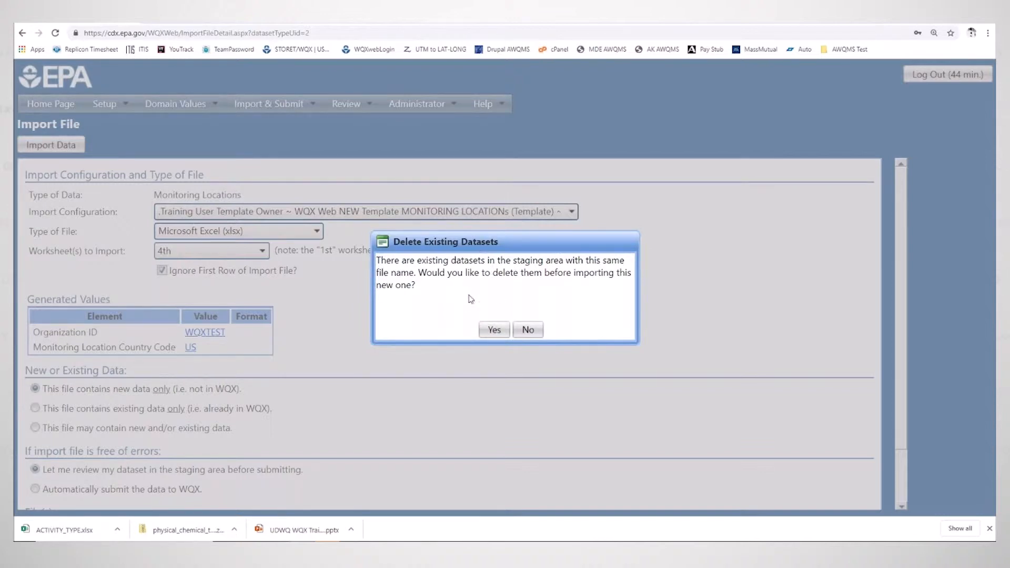
pyautogui.click(493, 329)
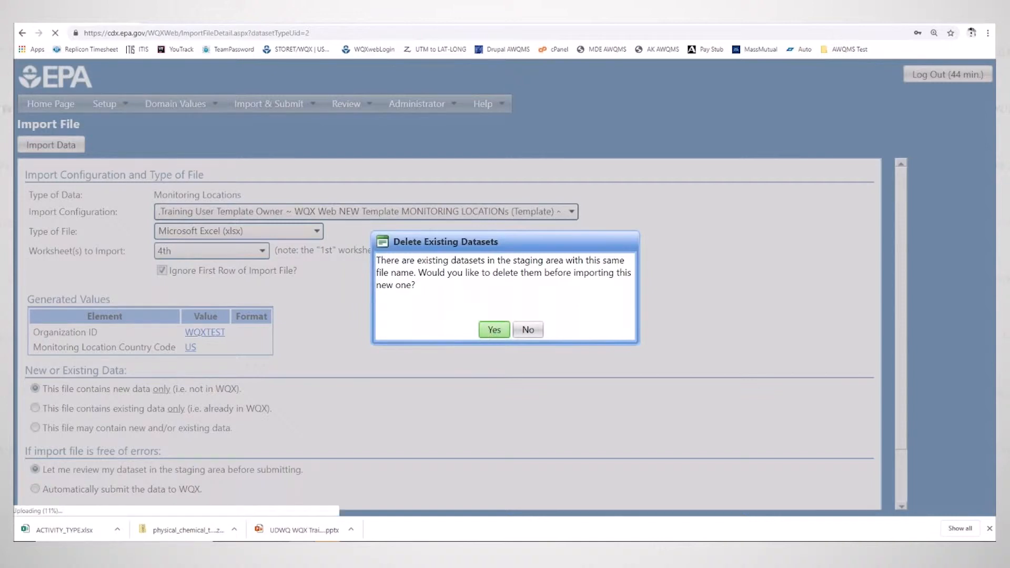
pyautogui.click(494, 329)
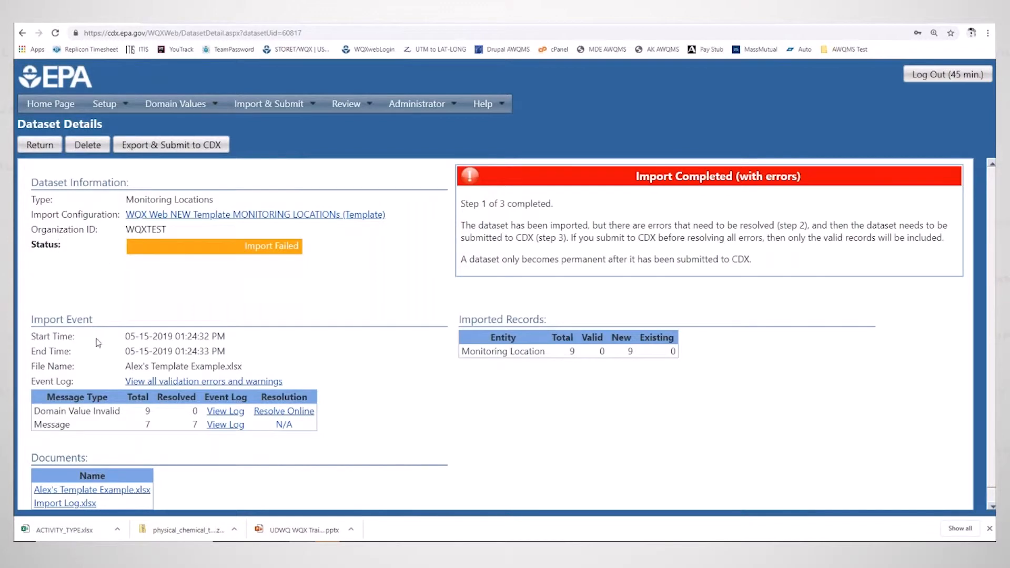
pyautogui.scroll(-3)
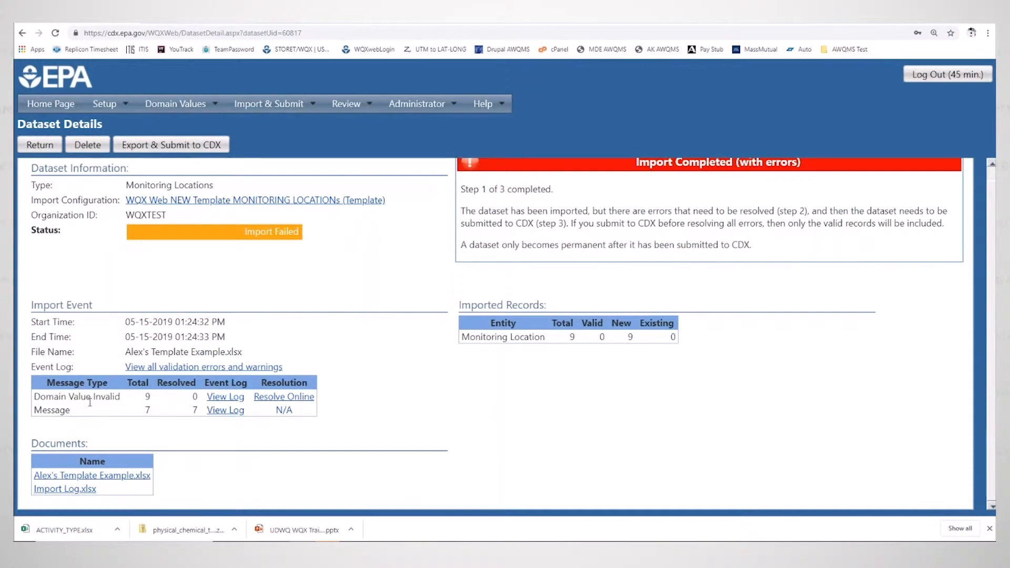
pyautogui.moveTo(359, 340)
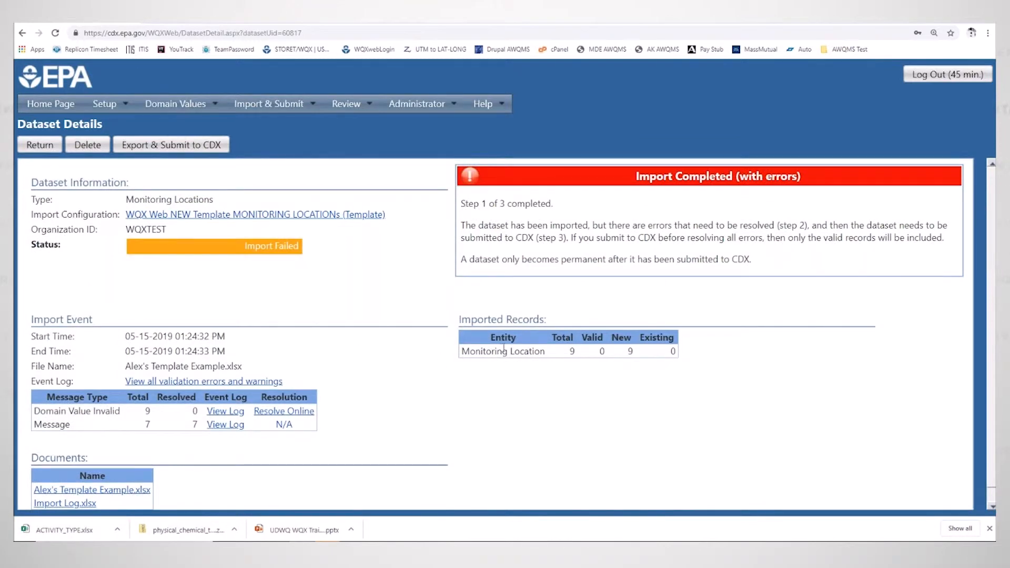
pyautogui.moveTo(500, 370)
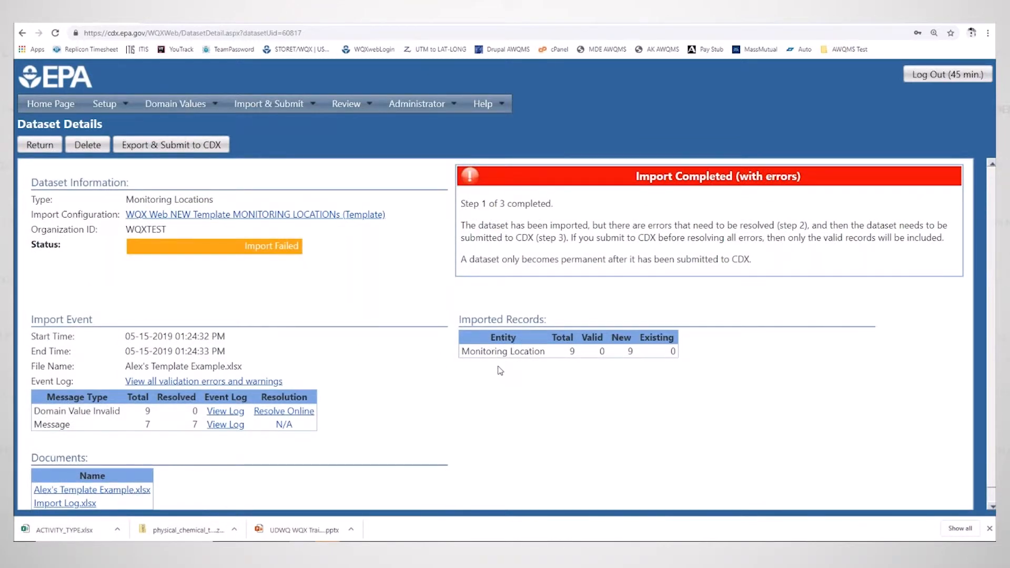
pyautogui.moveTo(261, 390)
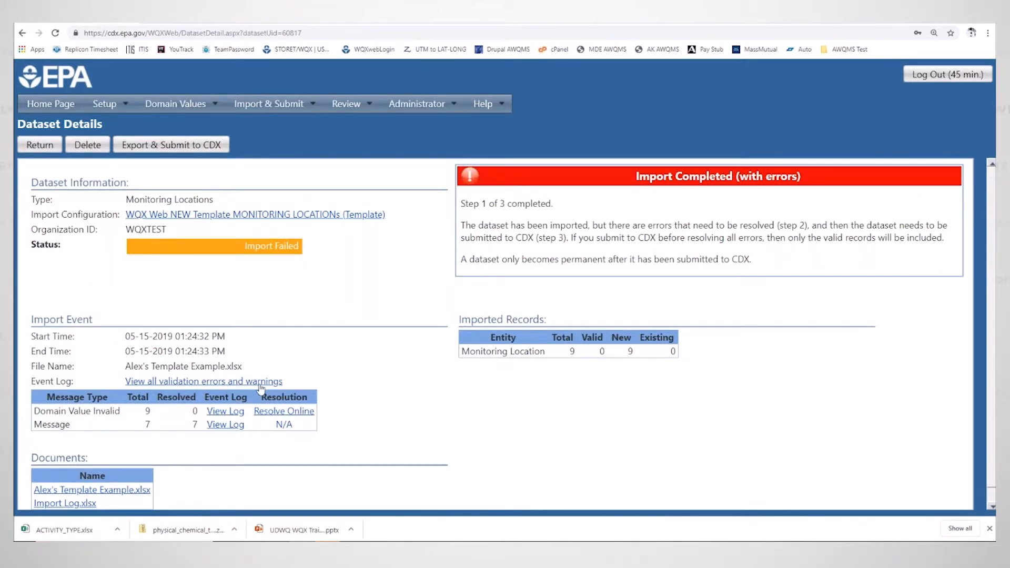
pyautogui.moveTo(77, 316)
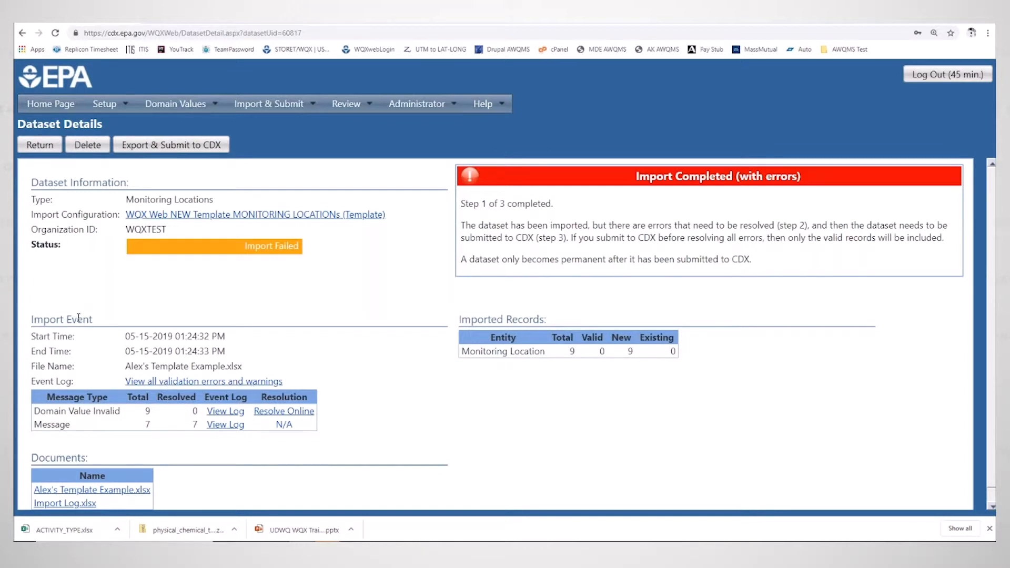
pyautogui.moveTo(86, 364)
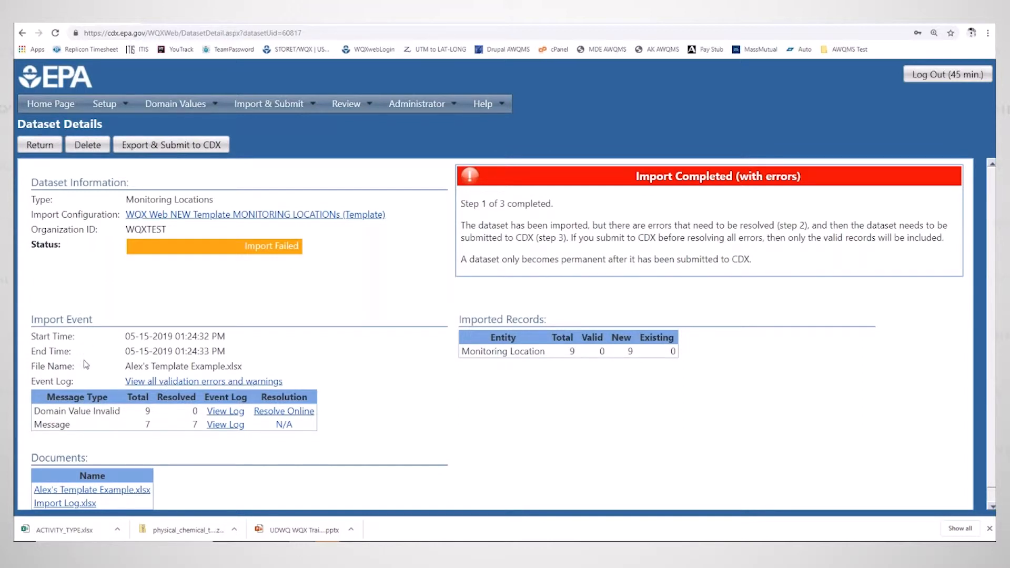
pyautogui.click(225, 410)
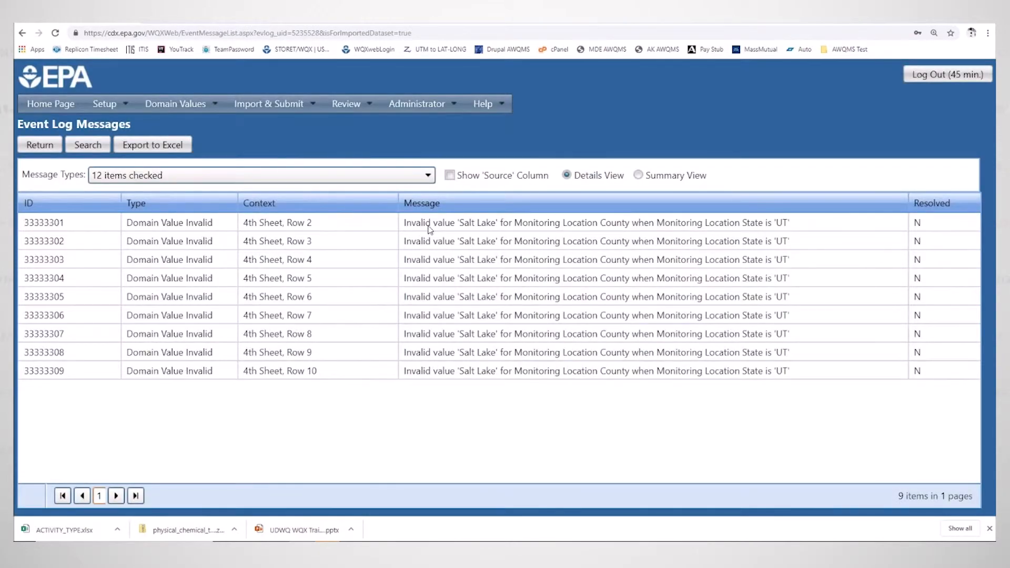
pyautogui.moveTo(458, 222); pyautogui.dragTo(599, 221)
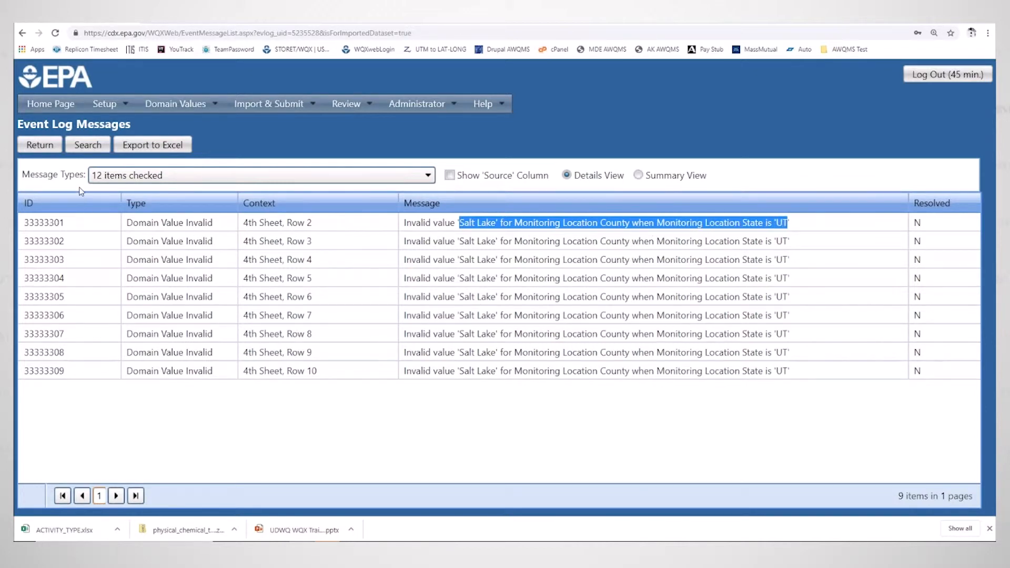
pyautogui.click(39, 145)
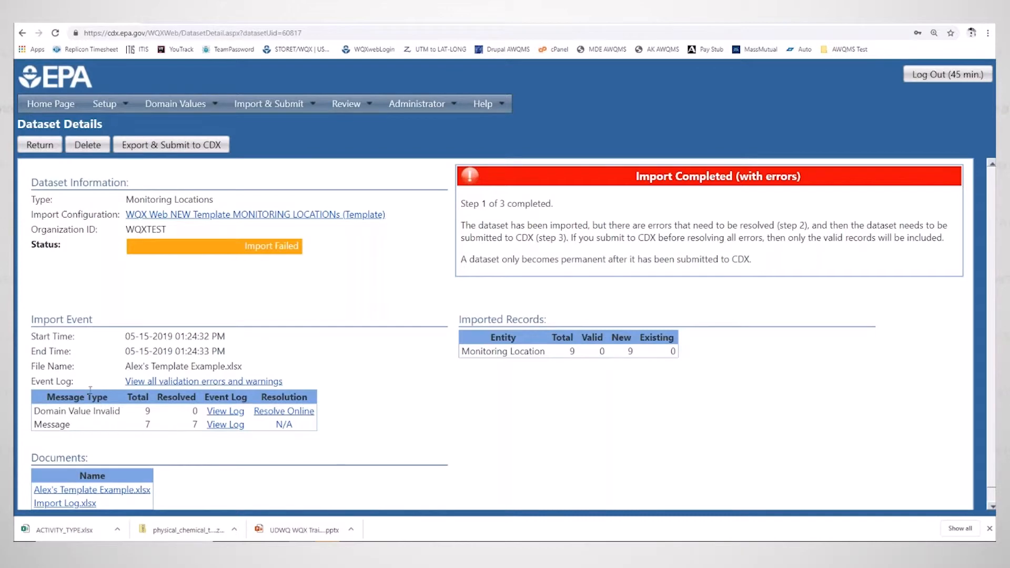
pyautogui.moveTo(118, 294)
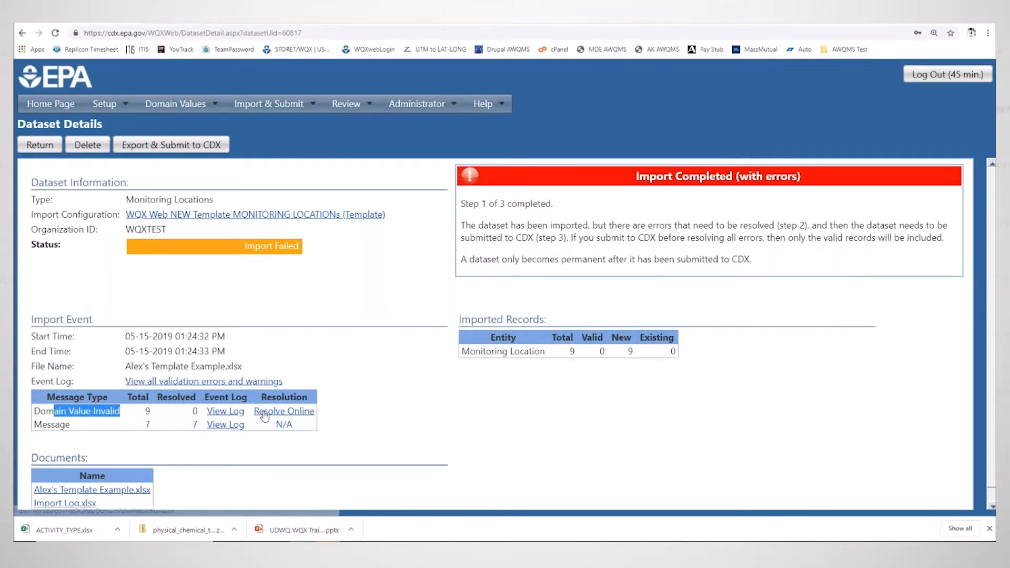
pyautogui.click(283, 410)
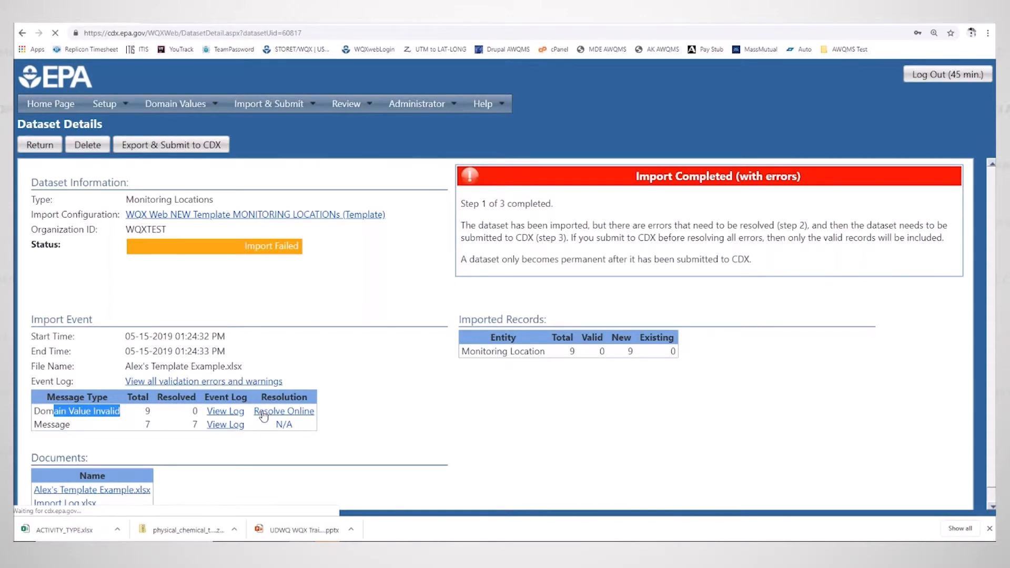
# Step: Resolve invalid county Salt Lake to code 035 (Salt Lake, UT) for this dataset
pyautogui.click(283, 411)
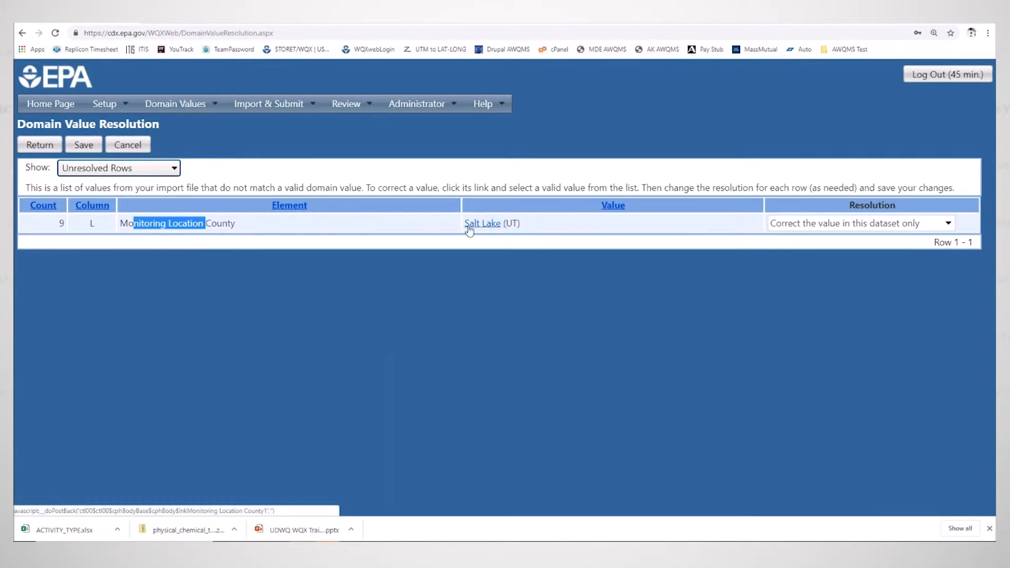
pyautogui.click(482, 222)
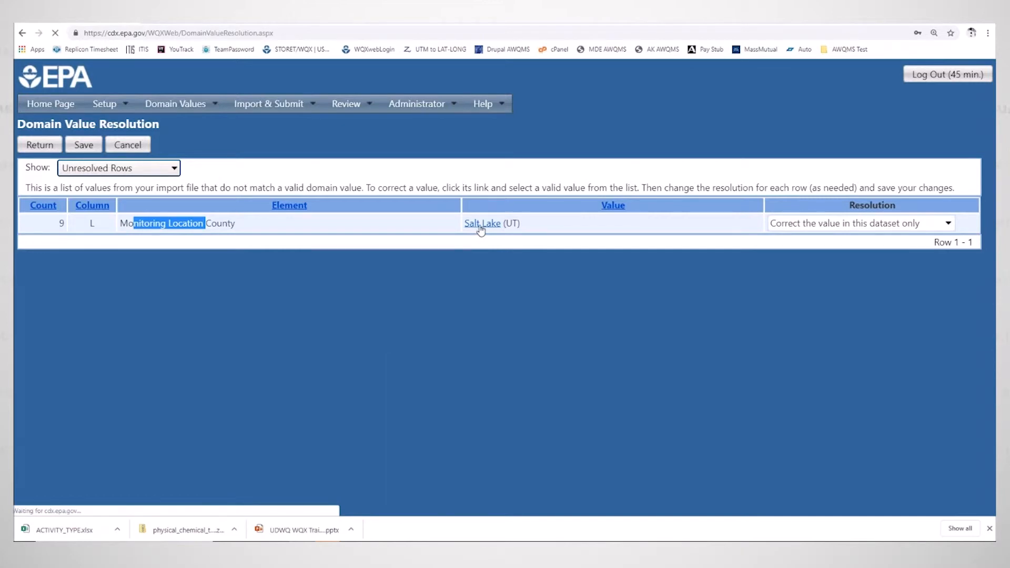
pyautogui.click(482, 223)
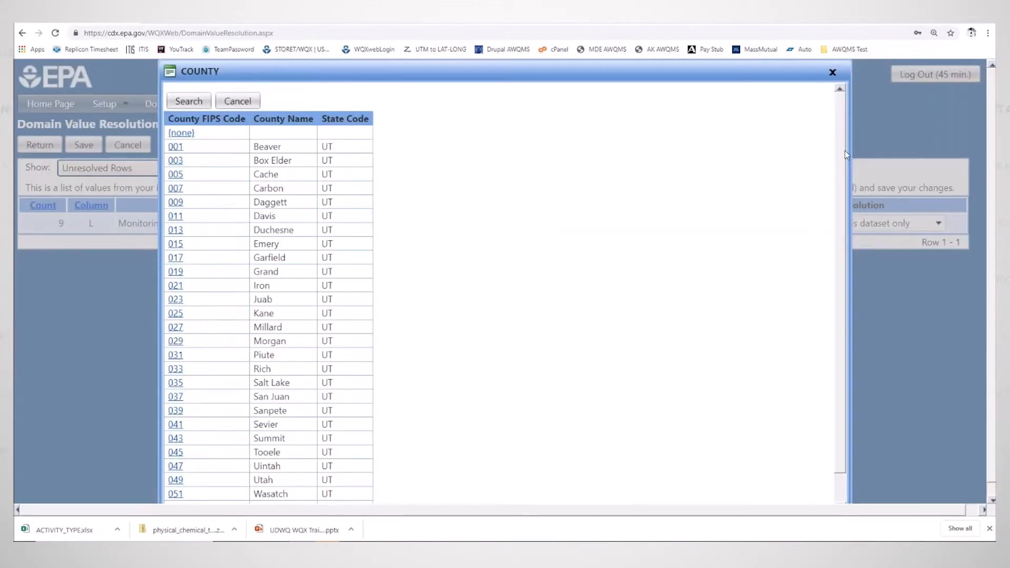
pyautogui.scroll(-3)
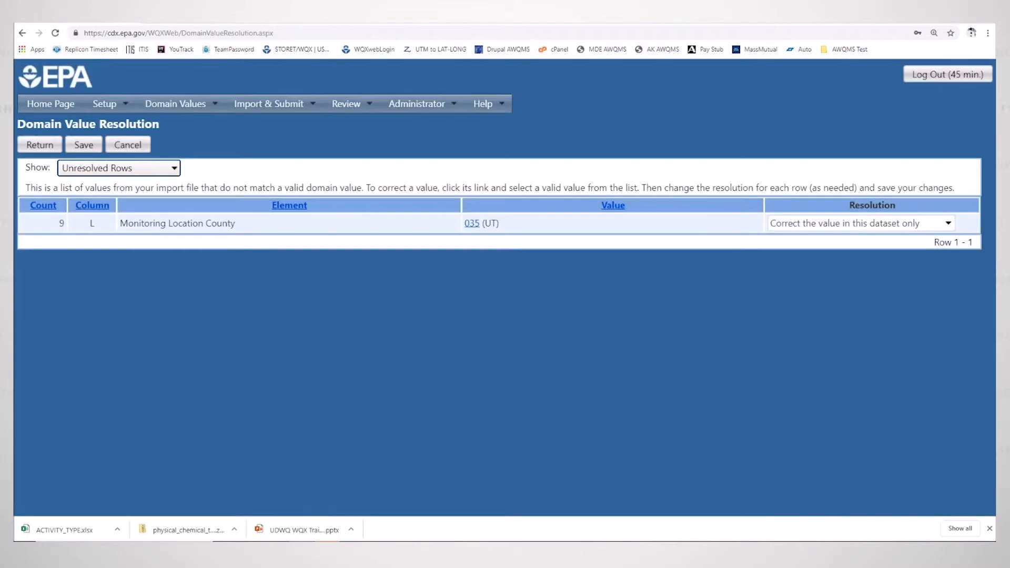
pyautogui.moveTo(549, 217)
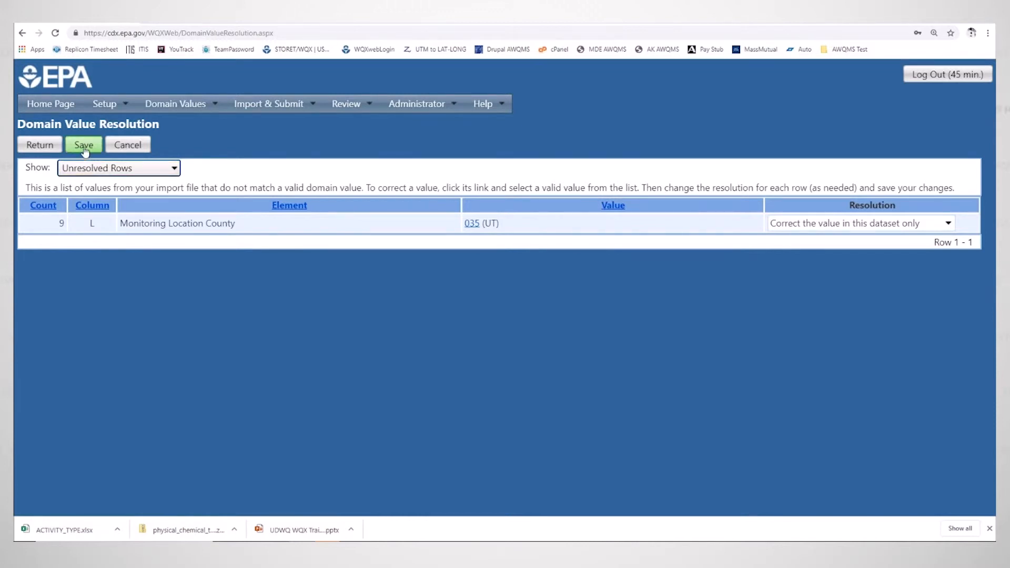
# Step: Save the county correction and dismiss the 'Save successful' message
pyautogui.click(83, 144)
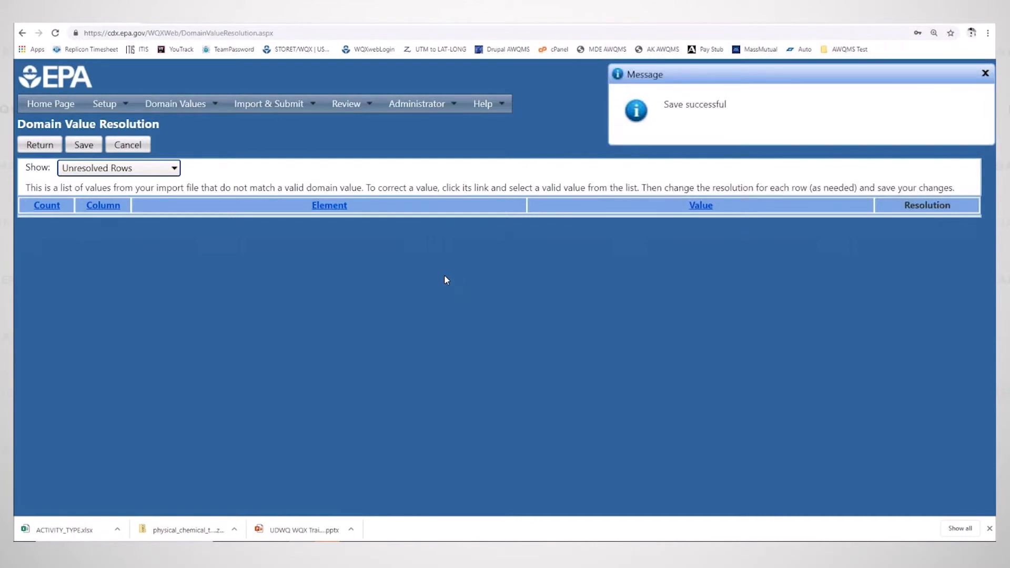
pyautogui.moveTo(442, 279)
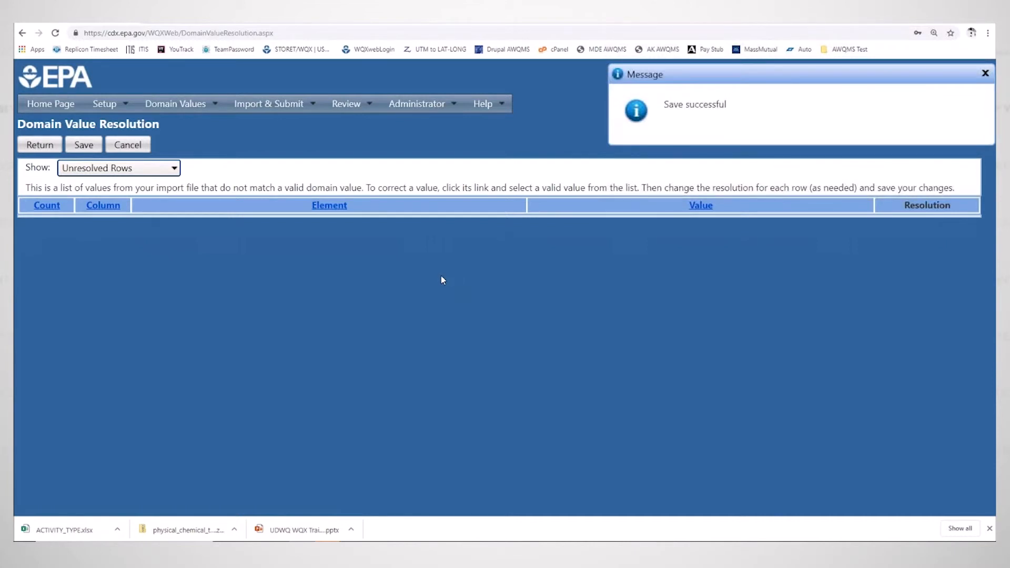
pyautogui.click(984, 72)
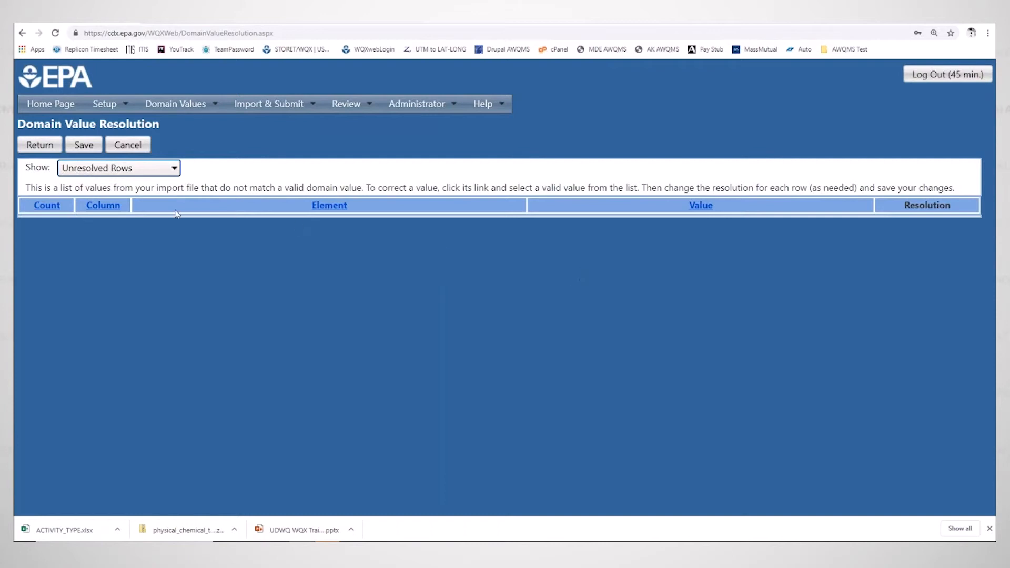
pyautogui.moveTo(569, 299)
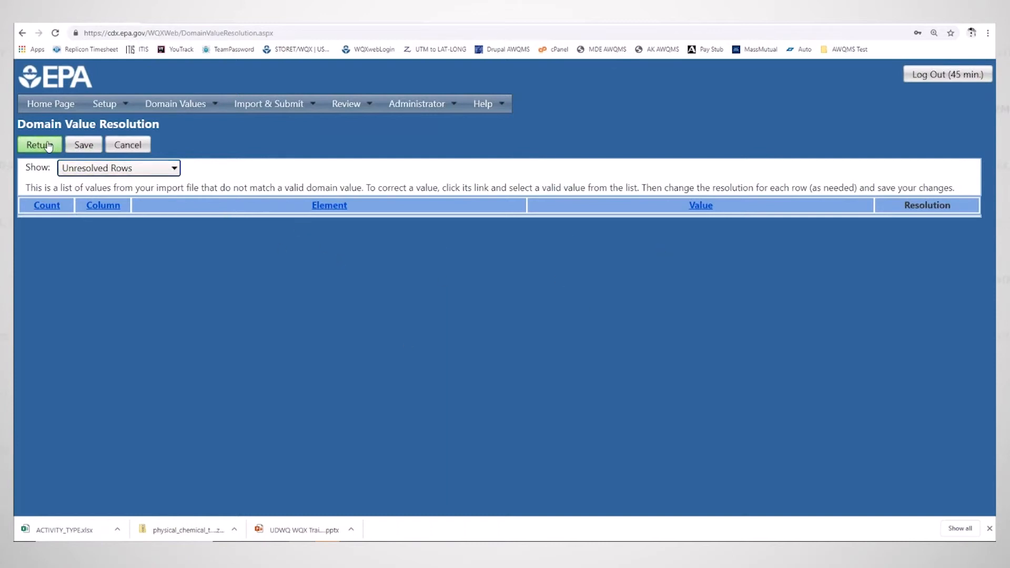
# Step: Revalidate the nine corrected locations and start exporting the dataset for submission to EPA
pyautogui.click(39, 144)
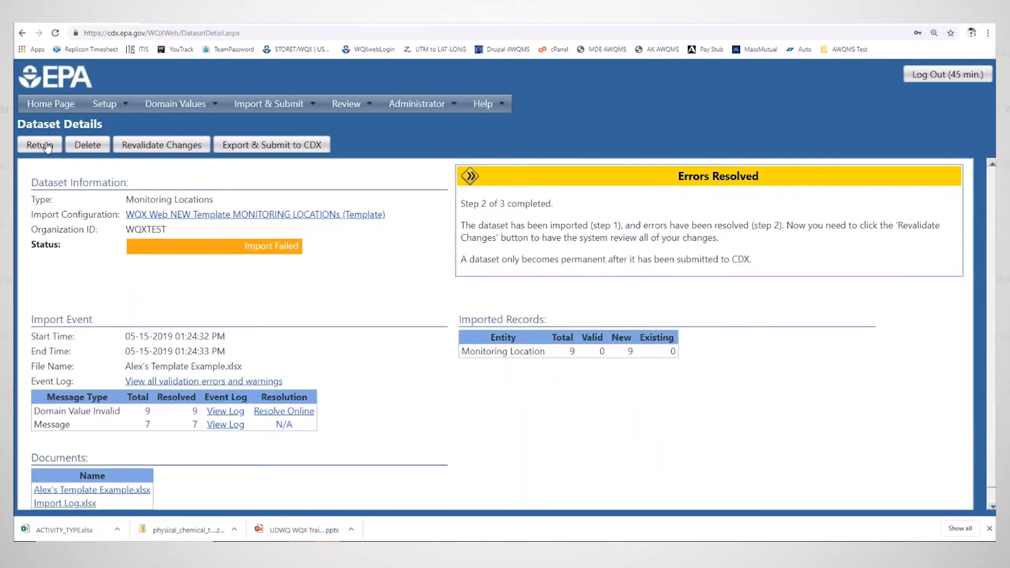
pyautogui.moveTo(243, 196)
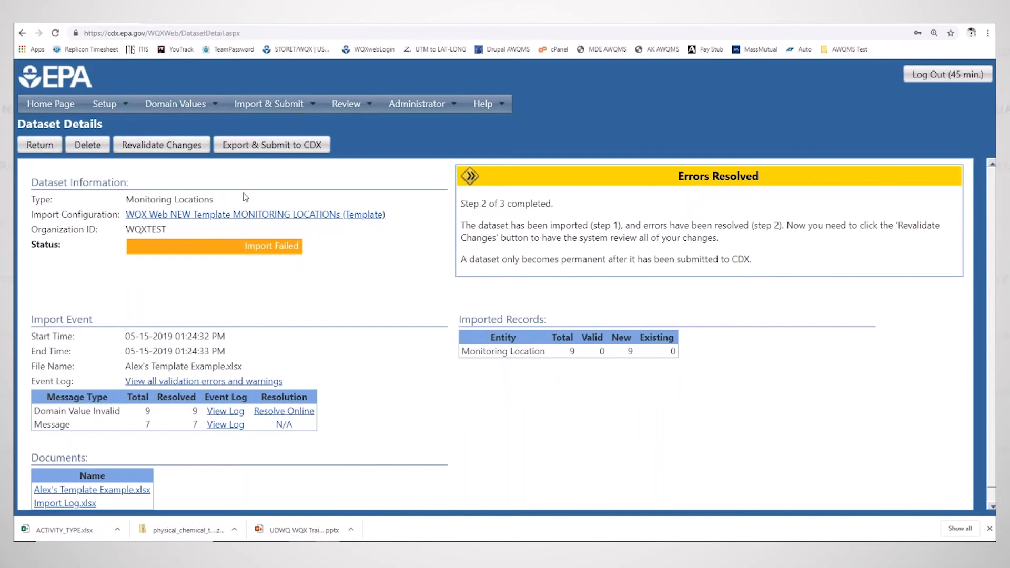
pyautogui.moveTo(161, 144)
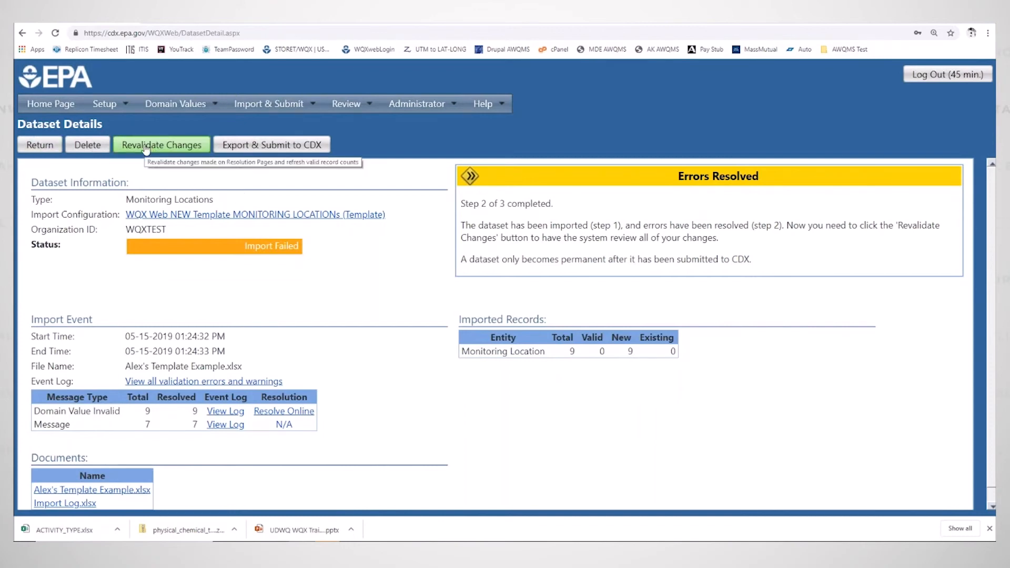
pyautogui.click(162, 144)
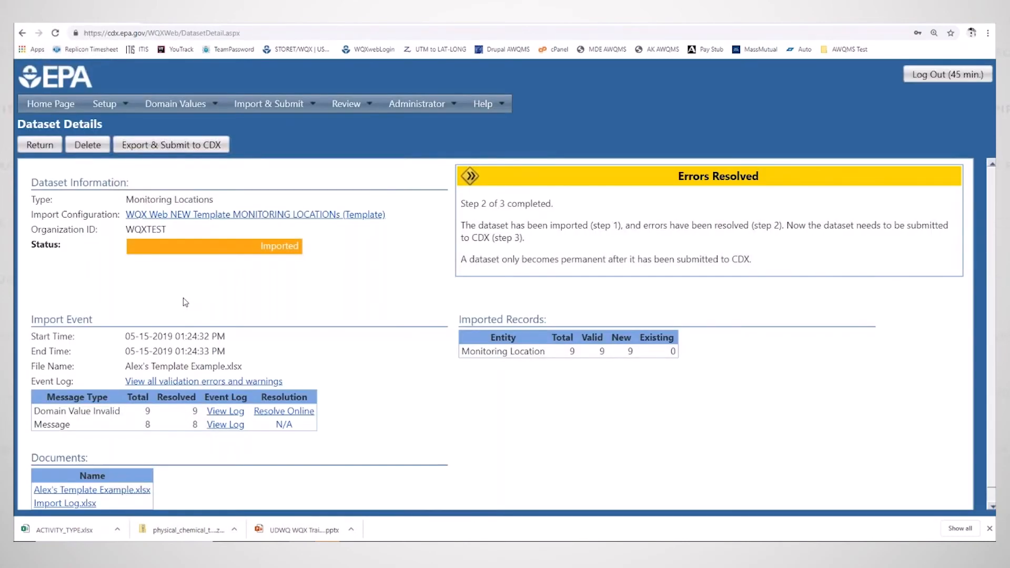
pyautogui.moveTo(127, 167)
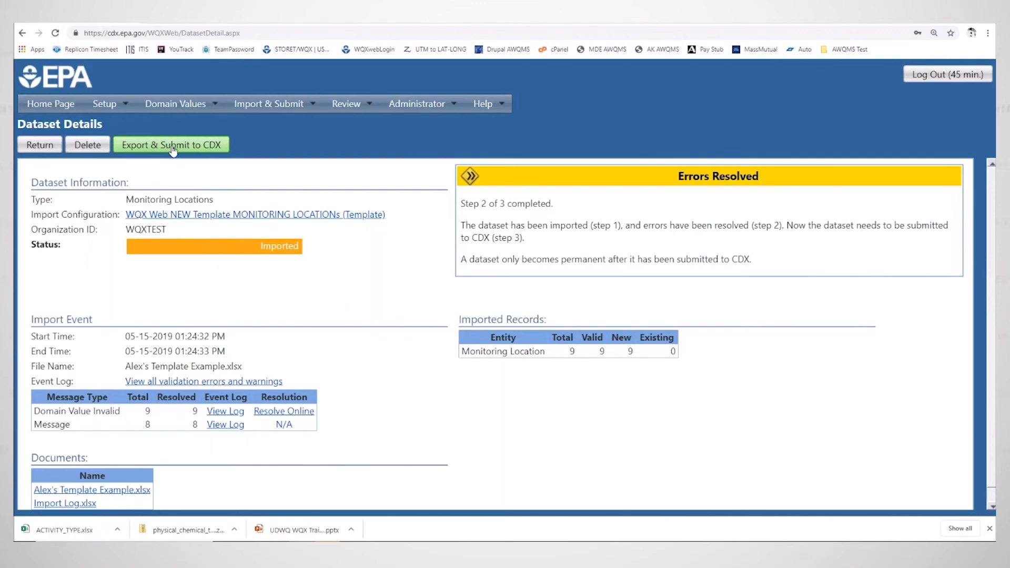
pyautogui.click(171, 144)
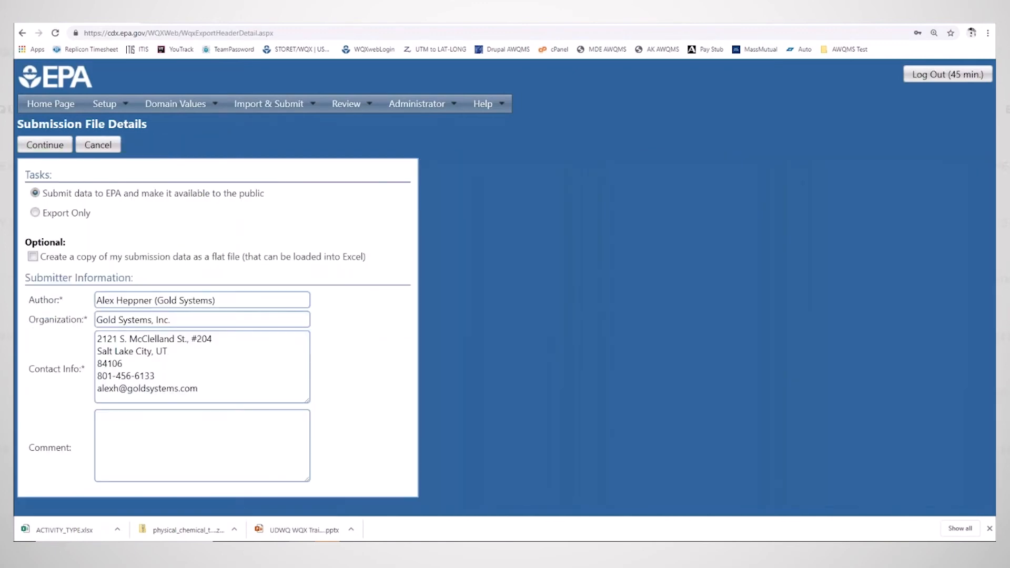
pyautogui.click(44, 144)
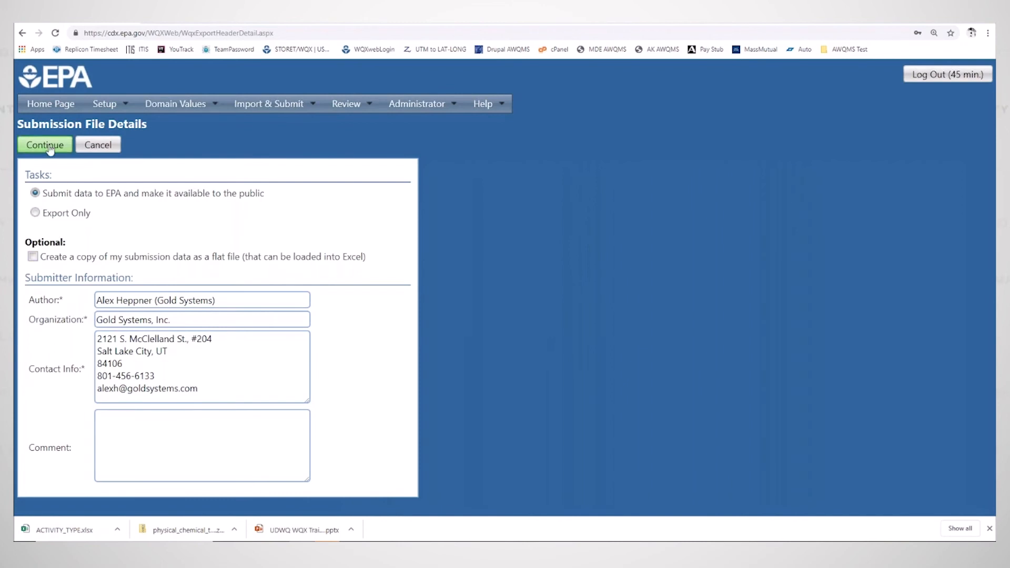
pyautogui.click(44, 144)
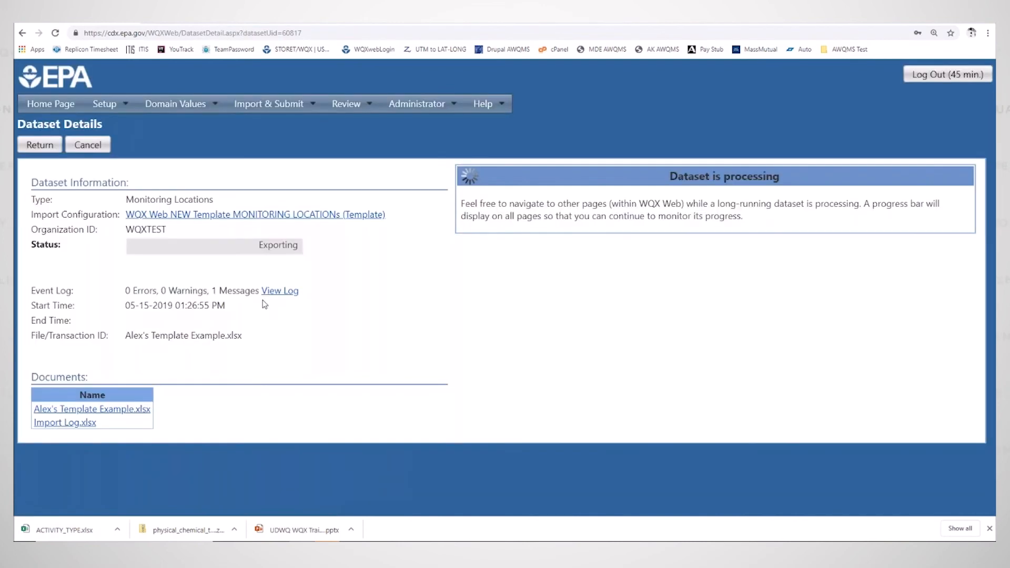